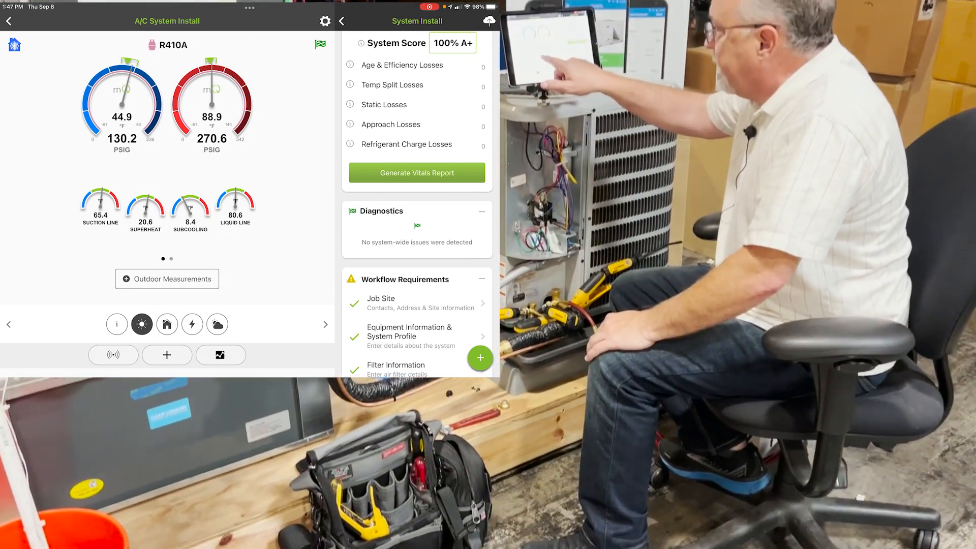
- Review the indoor and electrical/performance tabs, then bring up the Toolbox showing the Fieldpiece kit and iDVM550
{"action": "left_click", "coordinate": [167, 324]}
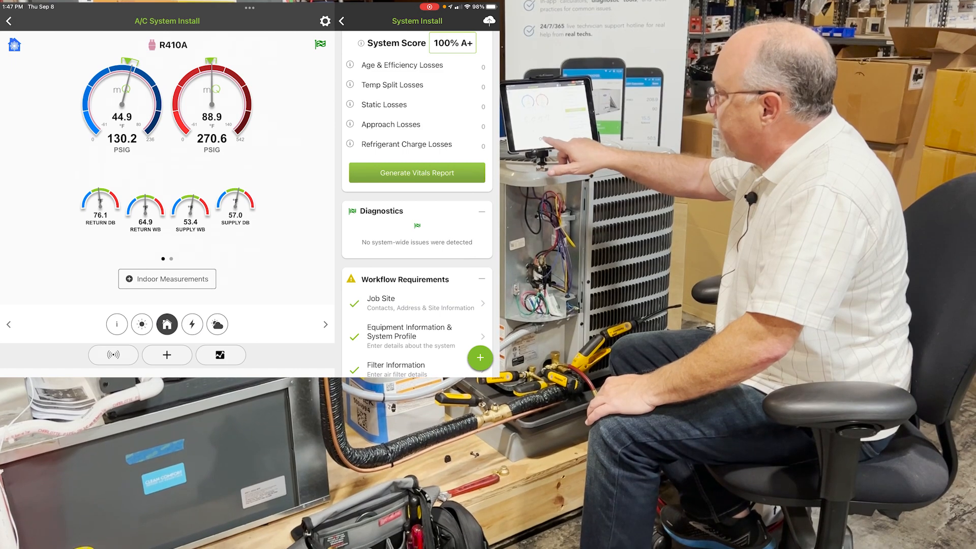
{"action": "left_click", "coordinate": [191, 323]}
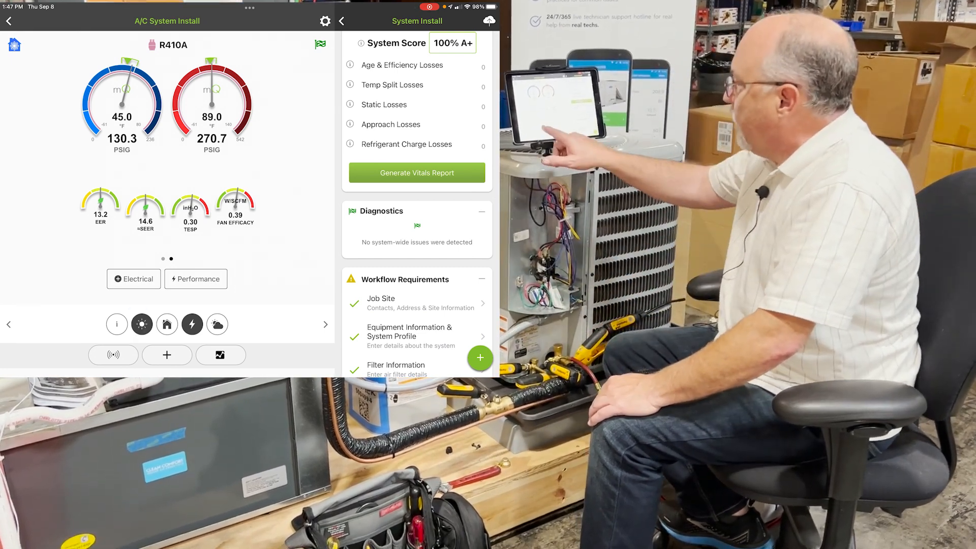
{"action": "left_click", "coordinate": [480, 358]}
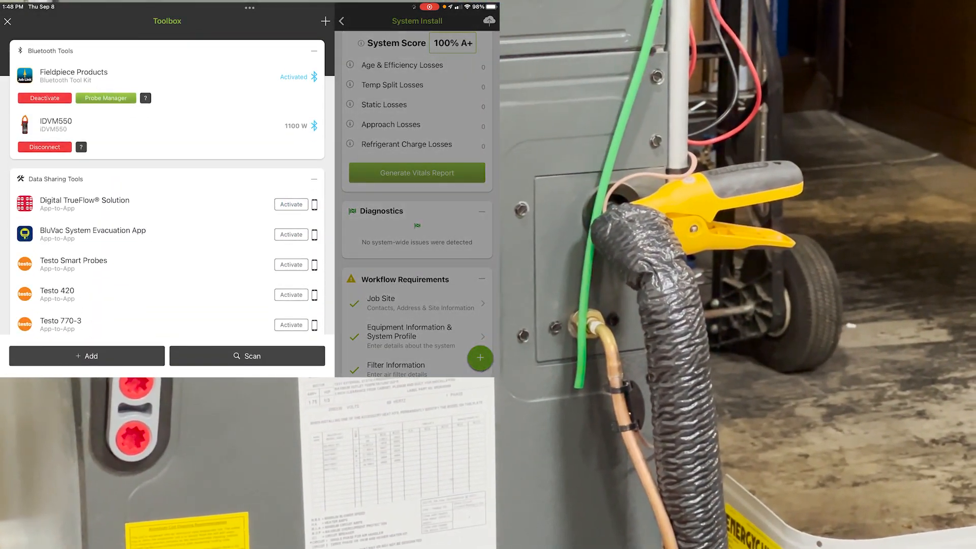
- Scroll through the probe assignments in Probe Manager, cancel re-mapping, and go back to the A/C System Install dashboard
{"action": "left_click", "coordinate": [106, 98]}
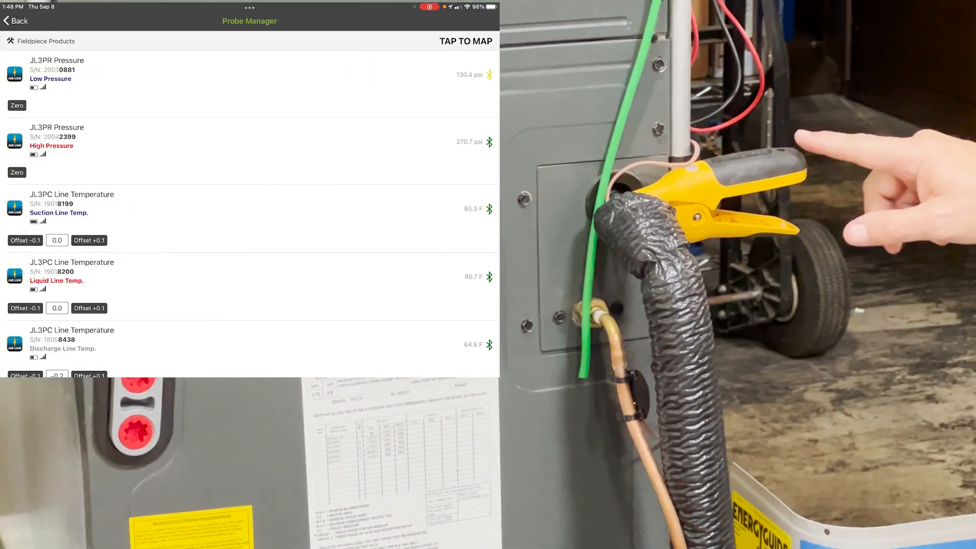
{"action": "scroll", "scroll_direction": "down", "scroll_amount": 3}
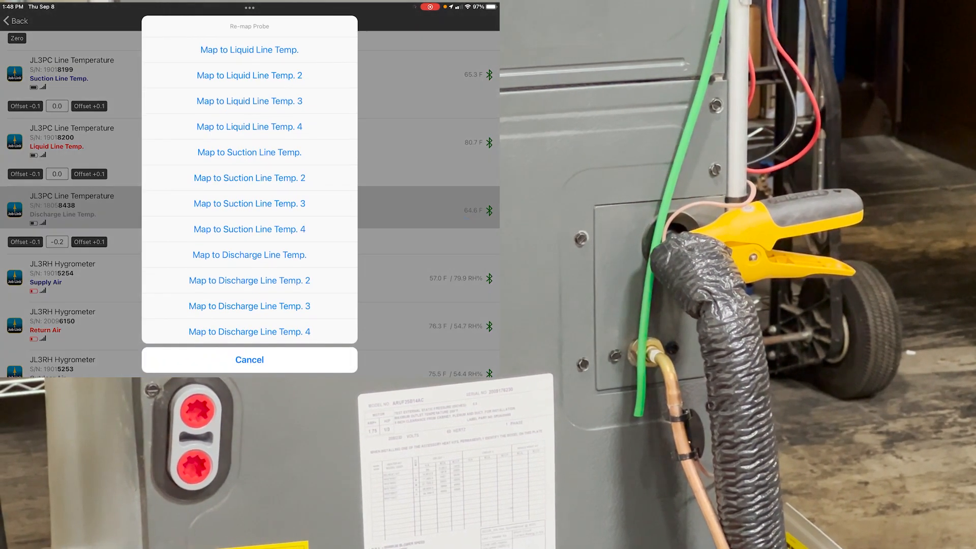
{"action": "left_click", "coordinate": [249, 359]}
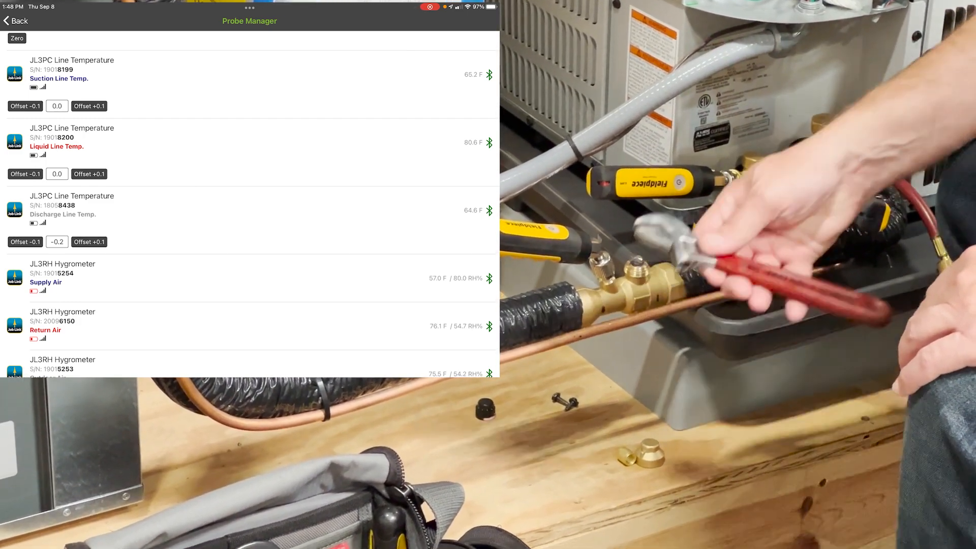
{"action": "left_click", "coordinate": [15, 20]}
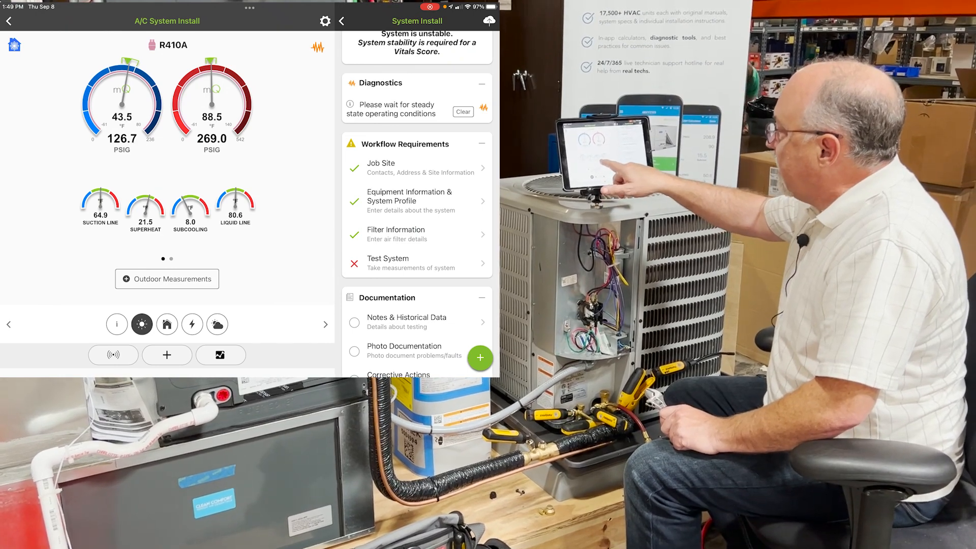
- Open the Trending graph charting superheat near 21 and subcooling near 8
{"action": "left_click", "coordinate": [219, 355]}
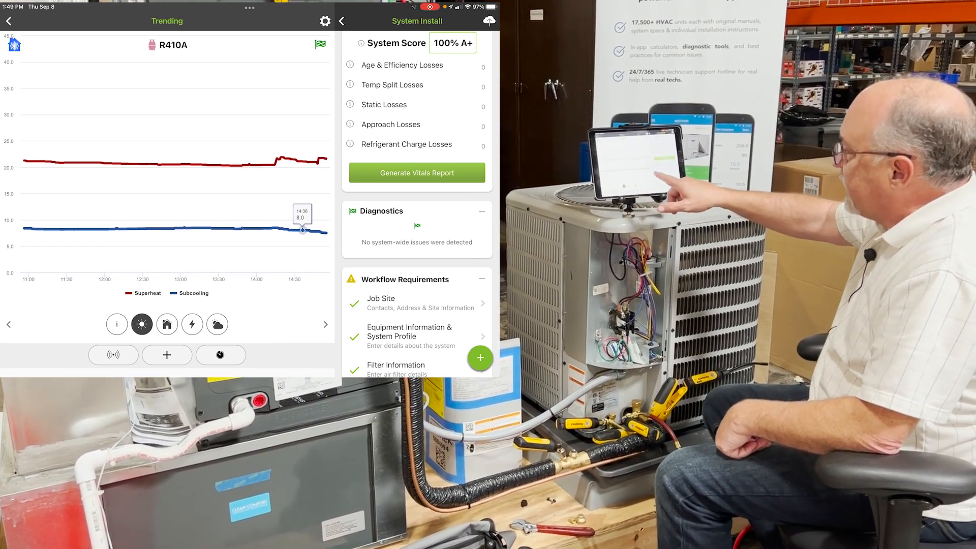
- Close Trending, show the Outdoor tab gauges, and dismiss the waiting-for-steady-state notice
{"action": "left_click", "coordinate": [116, 324]}
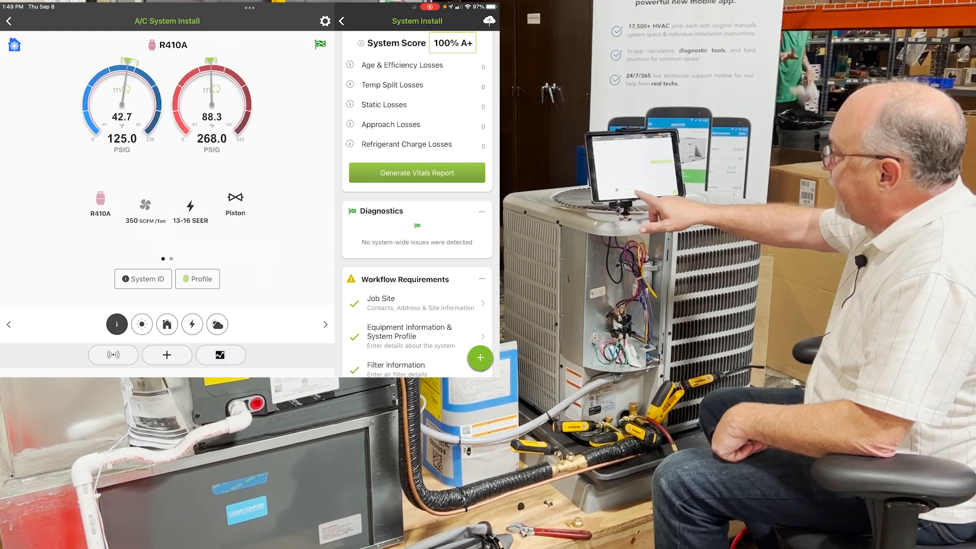
{"action": "left_click", "coordinate": [142, 325]}
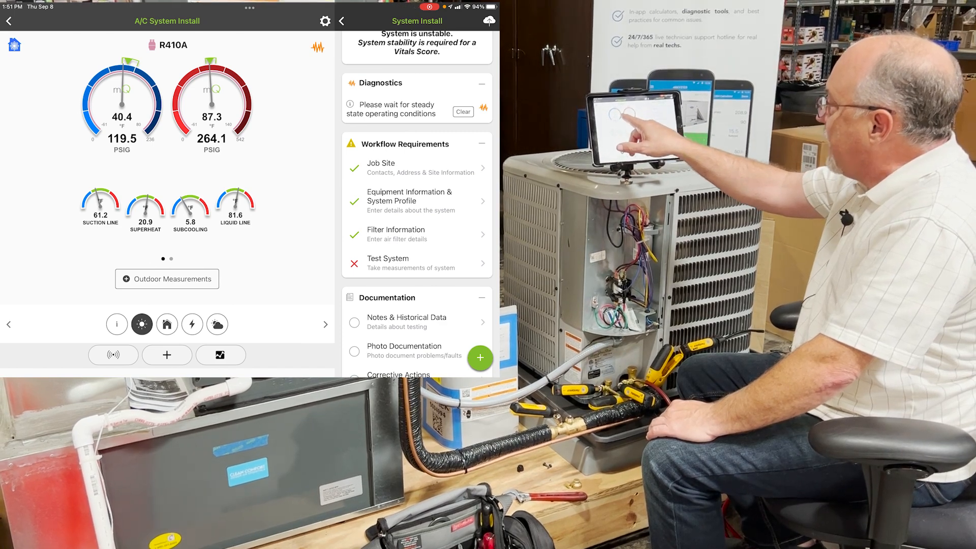
{"action": "left_click", "coordinate": [462, 111]}
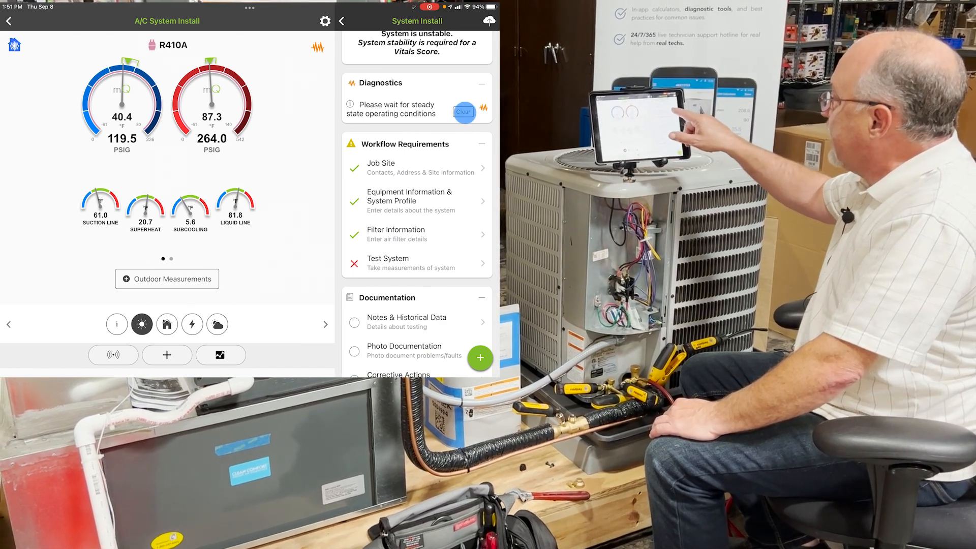
- Chart suction line temperature falling near 60.5 and liquid line rising above 80
{"action": "left_click", "coordinate": [463, 113]}
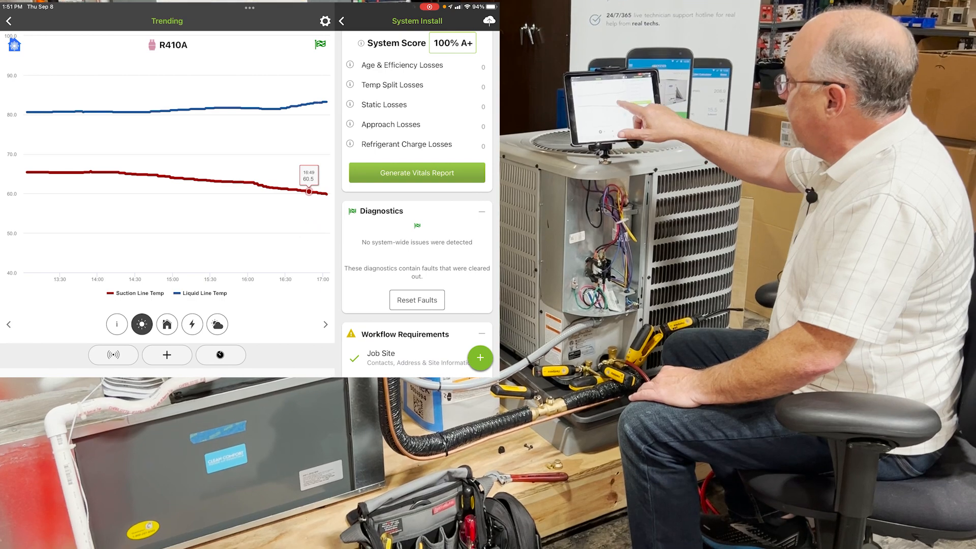
- View the temperature split and EER/SEER trends, then return to the live performance gauges
{"action": "left_click", "coordinate": [167, 324]}
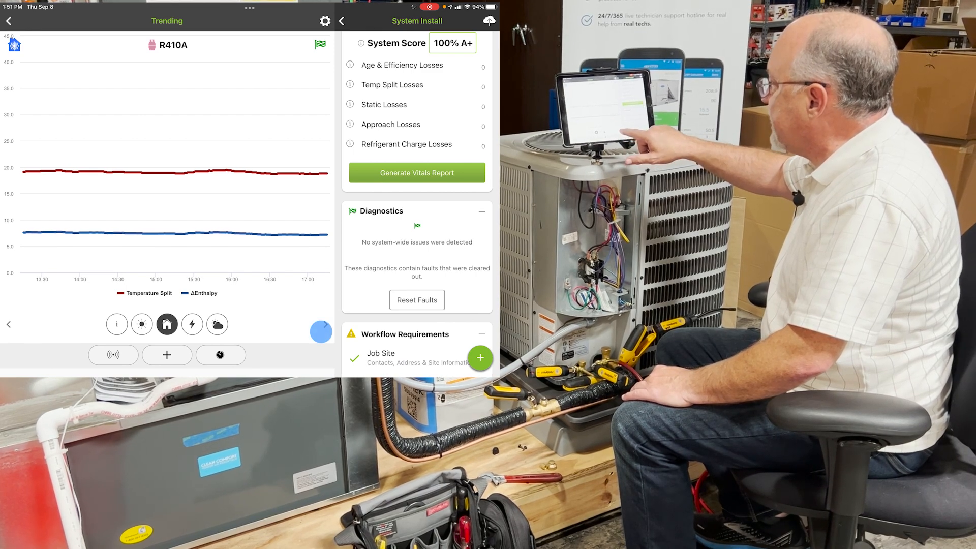
{"action": "left_click", "coordinate": [191, 324]}
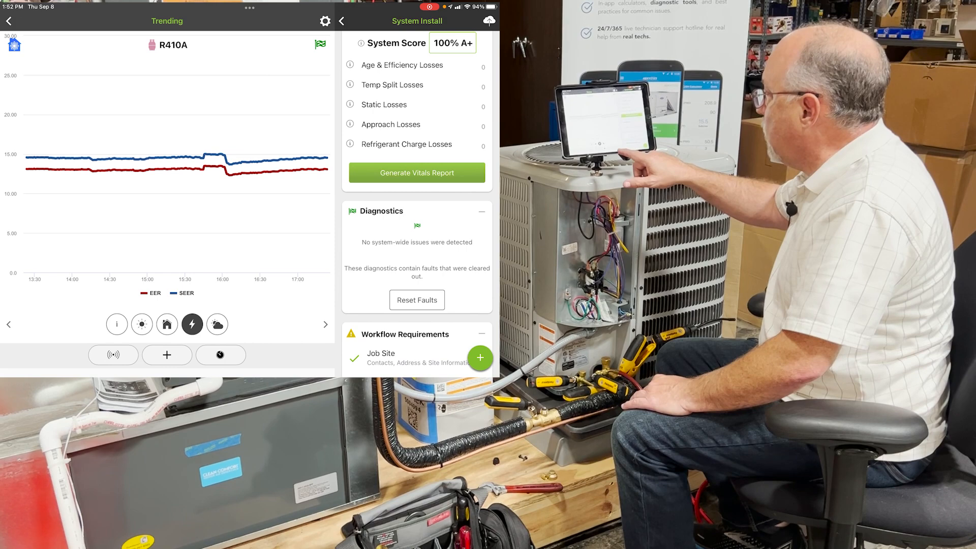
{"action": "left_click", "coordinate": [216, 325]}
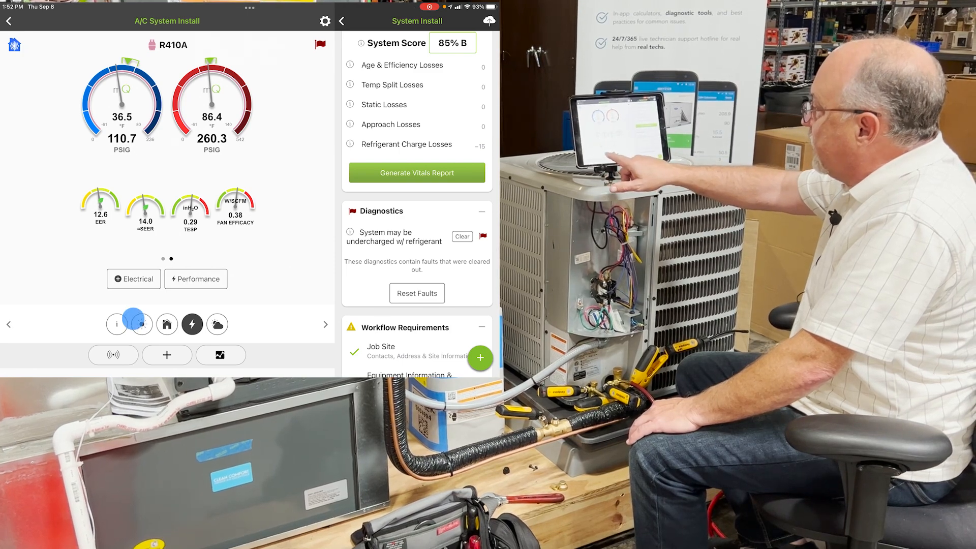
- Show suction, superheat, subcooling and liquid line gauges, then bring up the Toolbox with the iDVM550 at 1092 W
{"action": "left_click", "coordinate": [141, 324]}
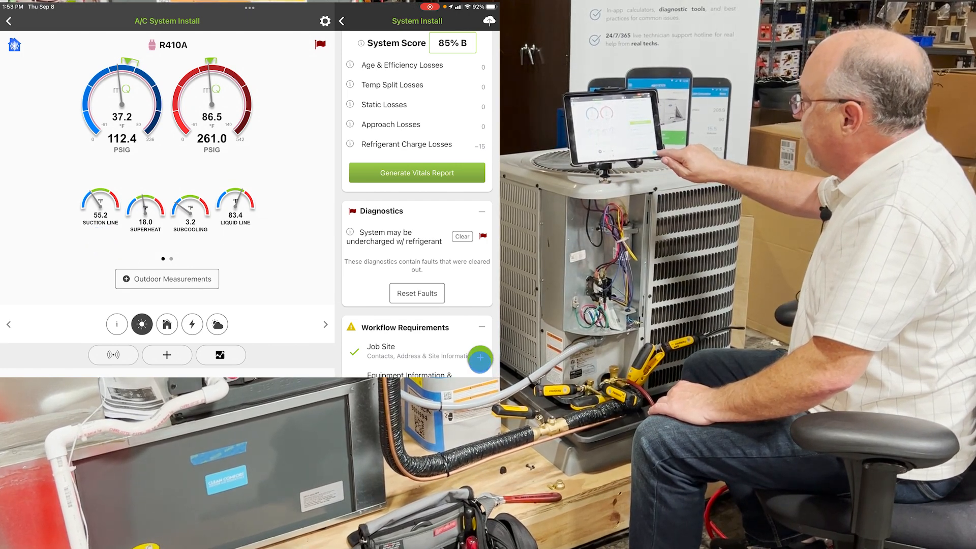
{"action": "left_click", "coordinate": [480, 357]}
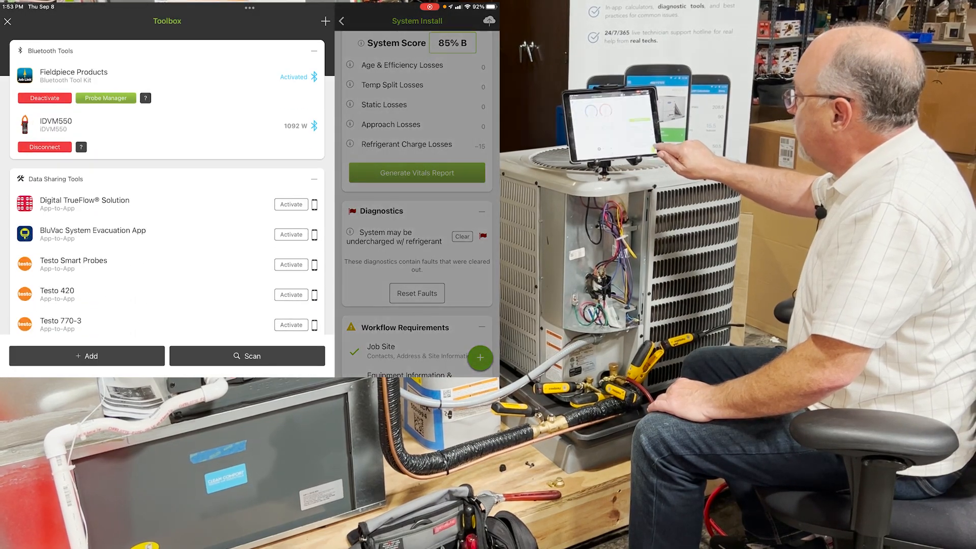
- Open Probe Manager under Fieldpiece Products to see each Job Link probe's assignment
{"action": "left_click", "coordinate": [105, 98]}
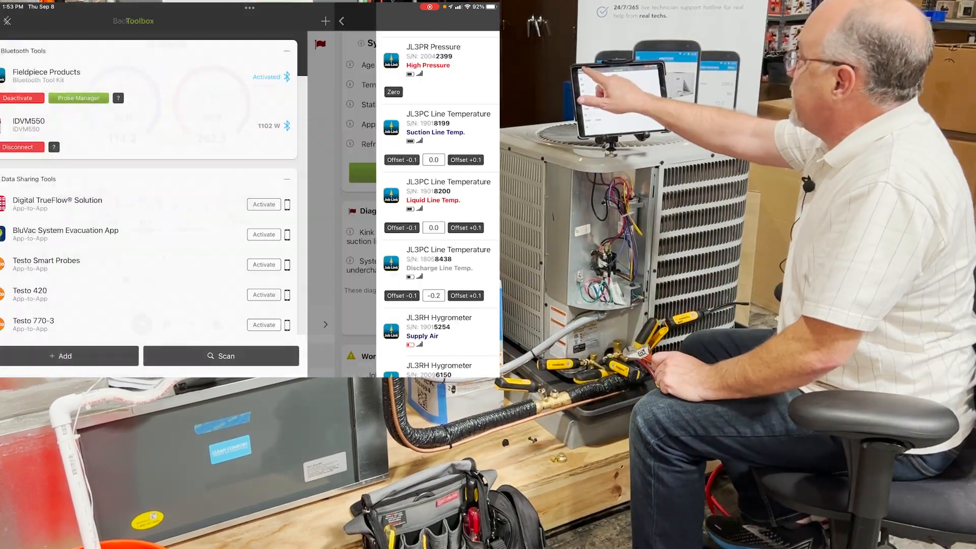
- Leave Probe Manager for the dashboard reading 125.8/266.7 PSIG with a suction-line restriction flagged
{"action": "left_click", "coordinate": [6, 20]}
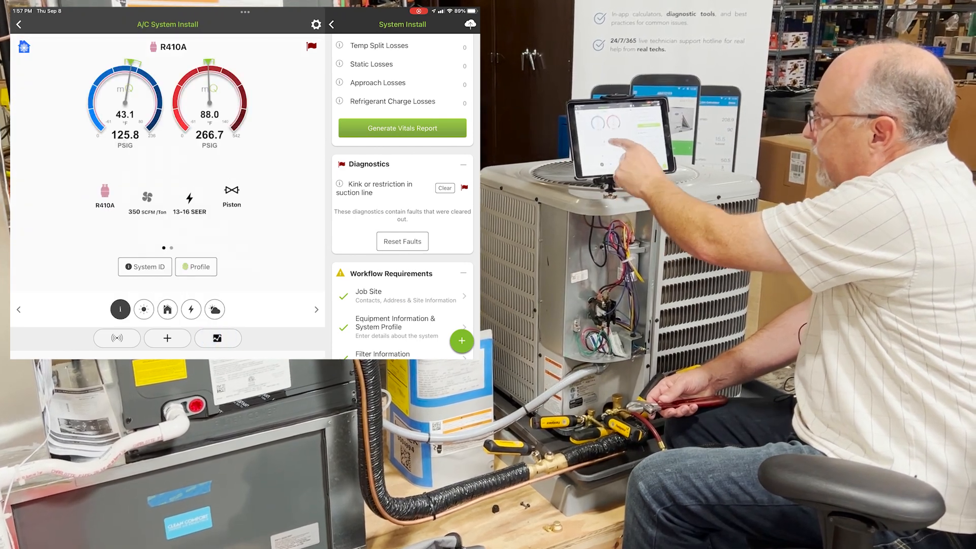
- Switch to the Outdoor tab and clear the 'Metering device is stuck open' diagnostic
{"action": "left_click", "coordinate": [143, 310]}
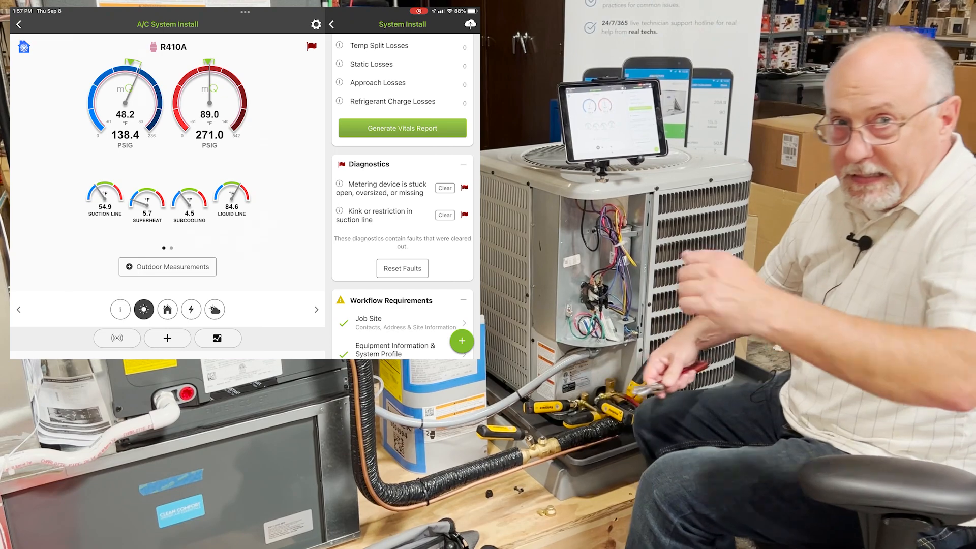
{"action": "left_click", "coordinate": [444, 187]}
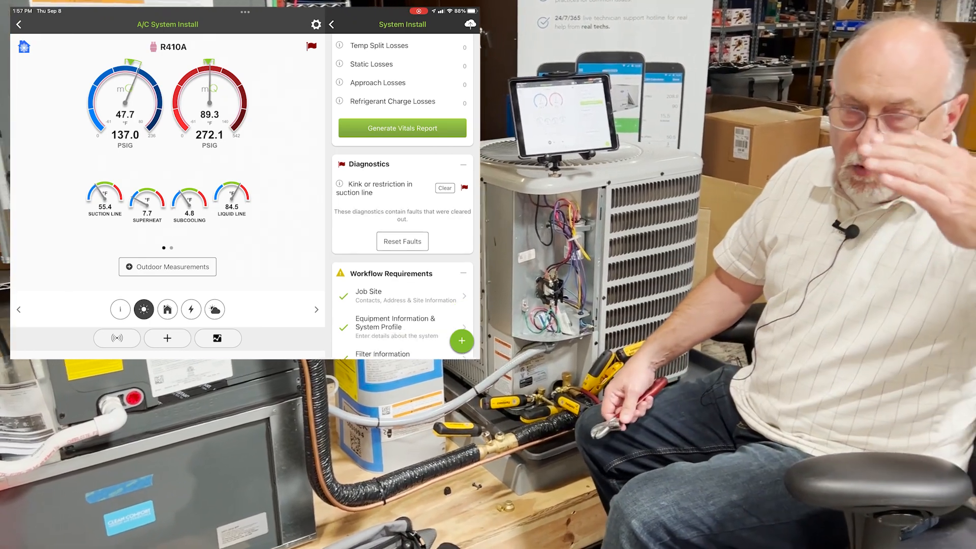